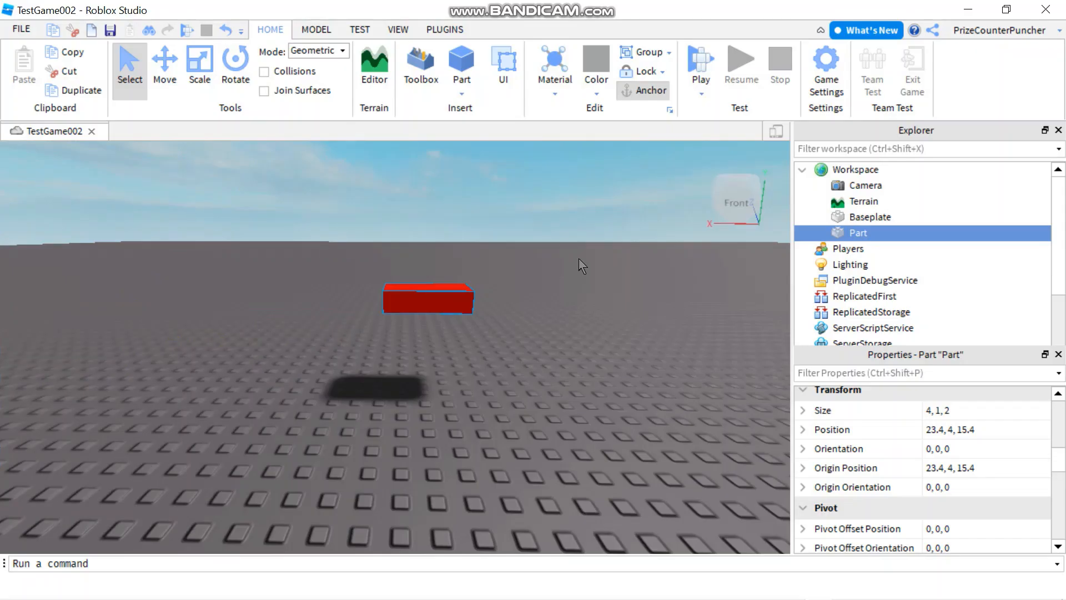
{"action": "mouse_move", "coordinate": [587, 284]}
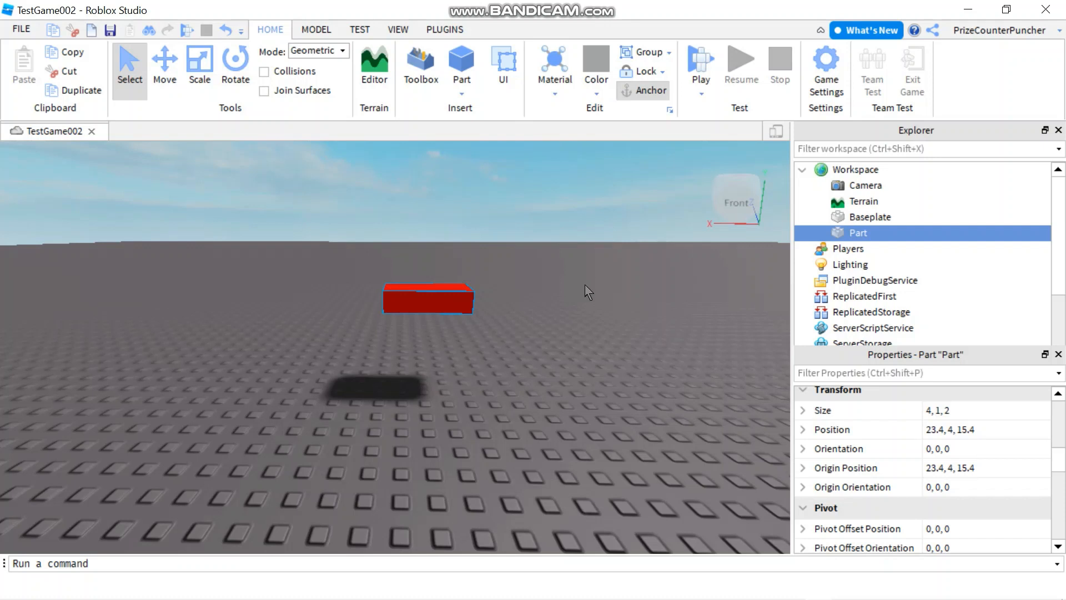
{"action": "mouse_move", "coordinate": [436, 301]}
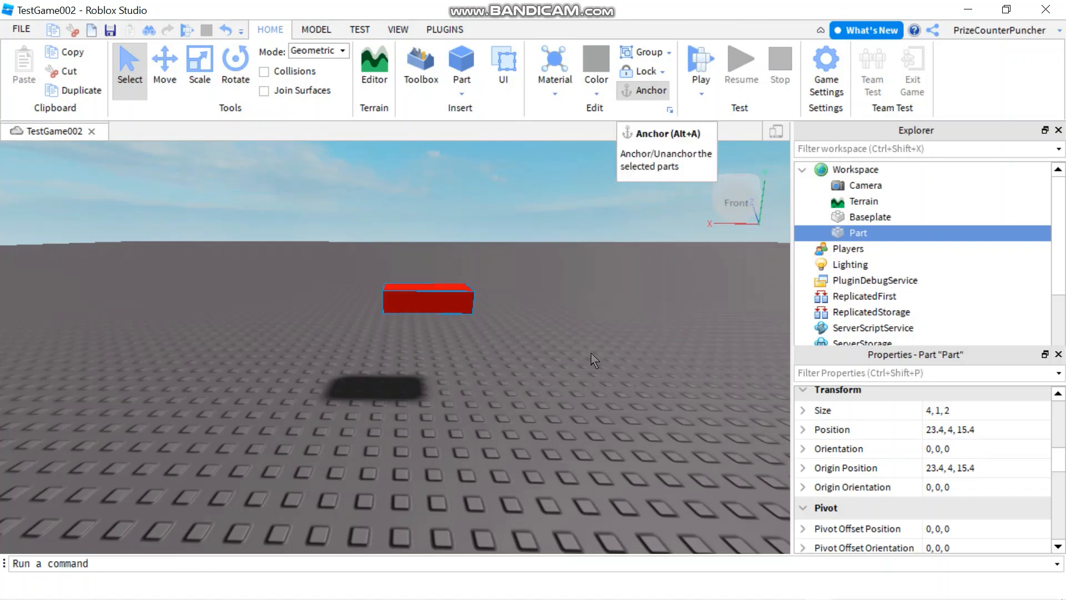
{"action": "mouse_move", "coordinate": [924, 362]}
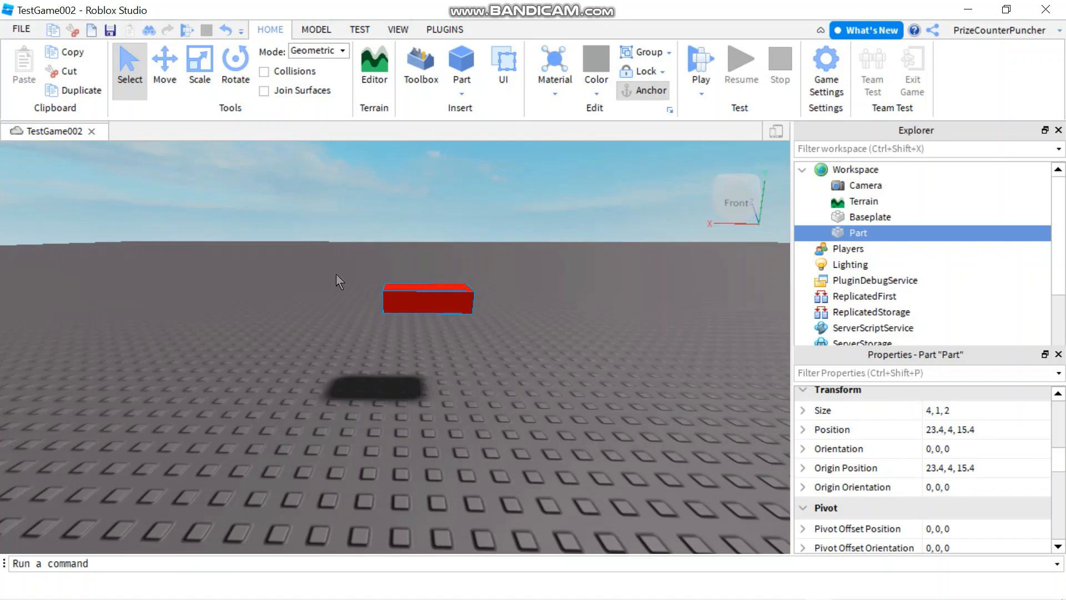
Step: With the Move tool, drag the red part along X, Z and up to 22.8, 4.4, 11.8
{"action": "left_click", "coordinate": [165, 61]}
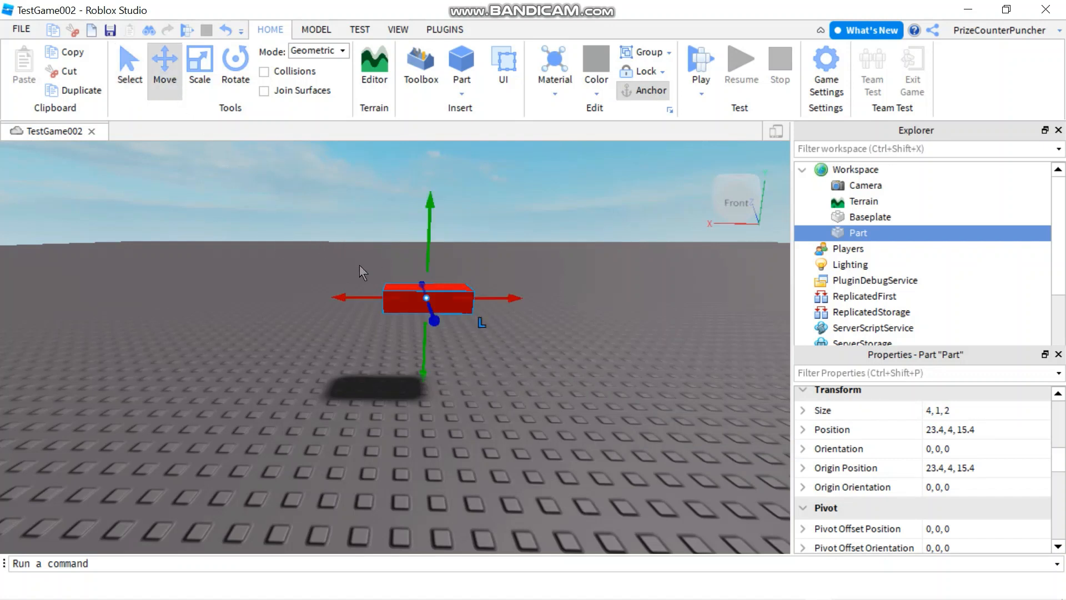
{"action": "mouse_move", "coordinate": [568, 311]}
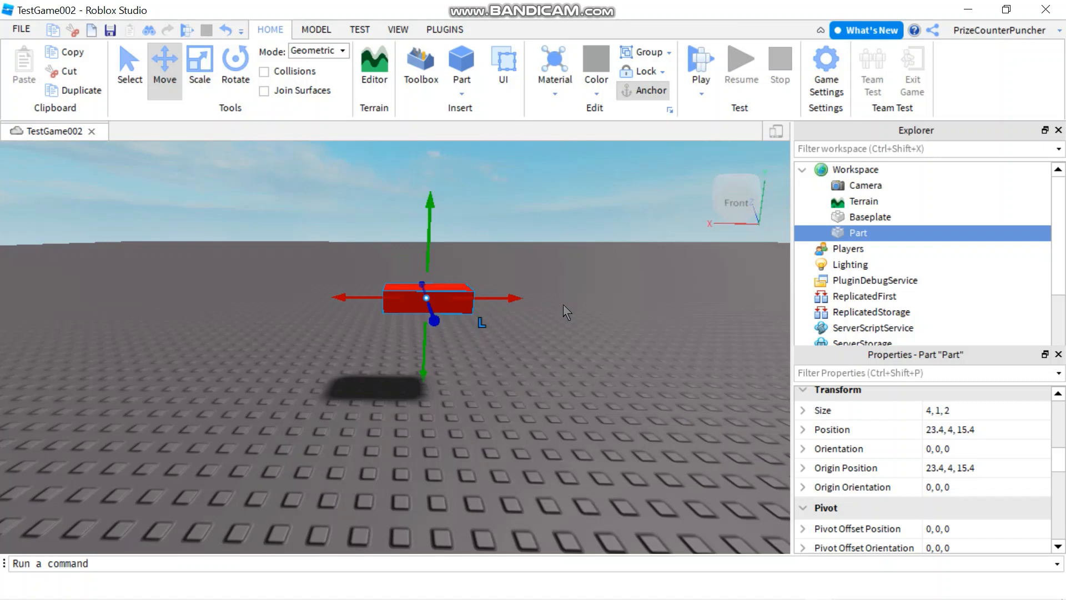
{"action": "mouse_move", "coordinate": [339, 296]}
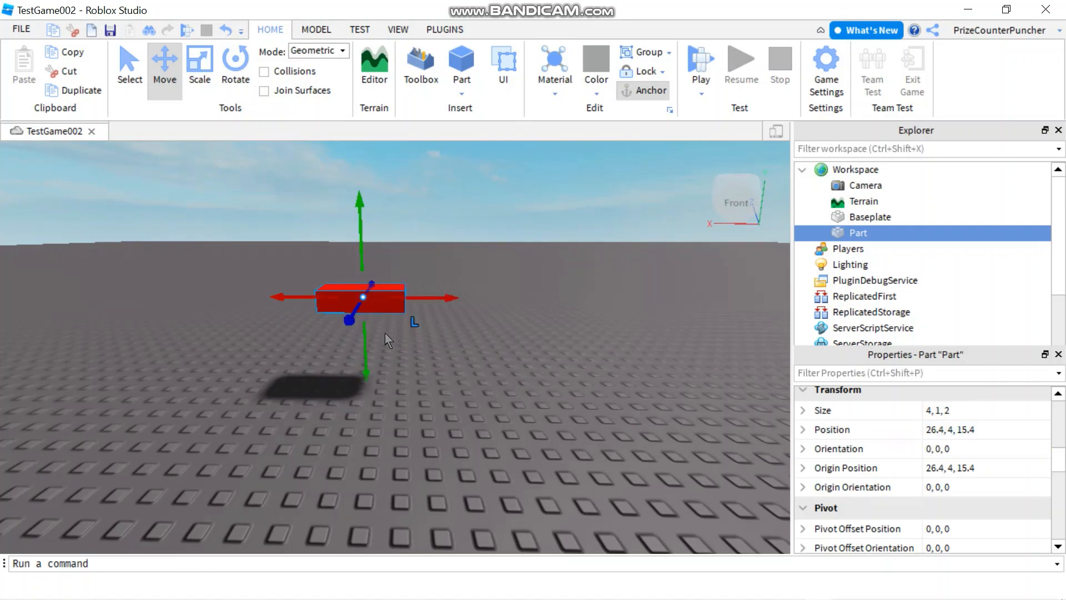
{"action": "left_click_drag", "start_coordinate": [364, 298], "coordinate": [482, 297]}
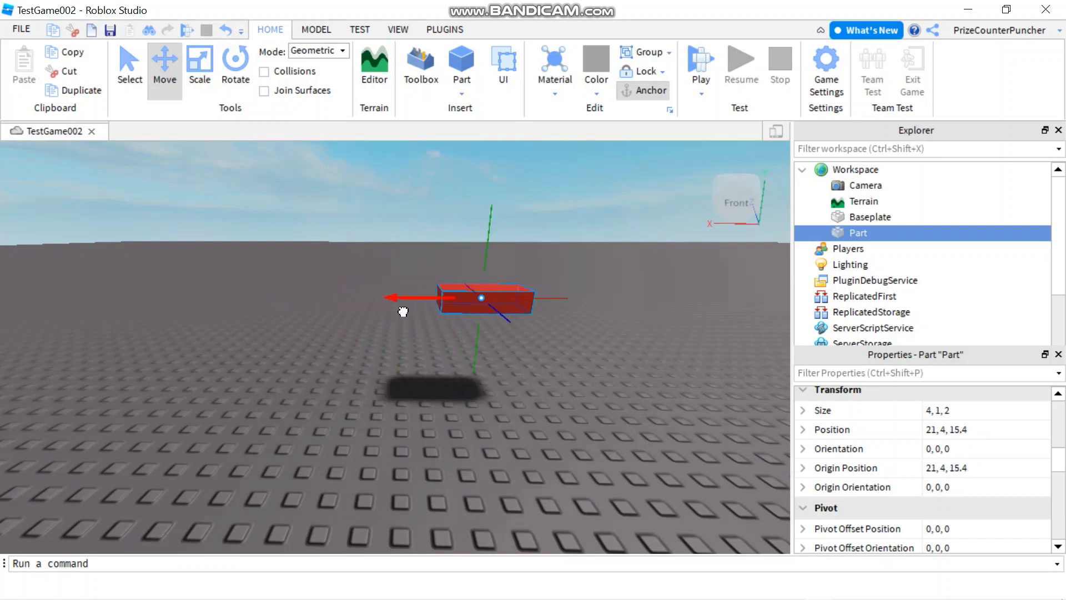
{"action": "left_click_drag", "start_coordinate": [483, 298], "coordinate": [405, 297]}
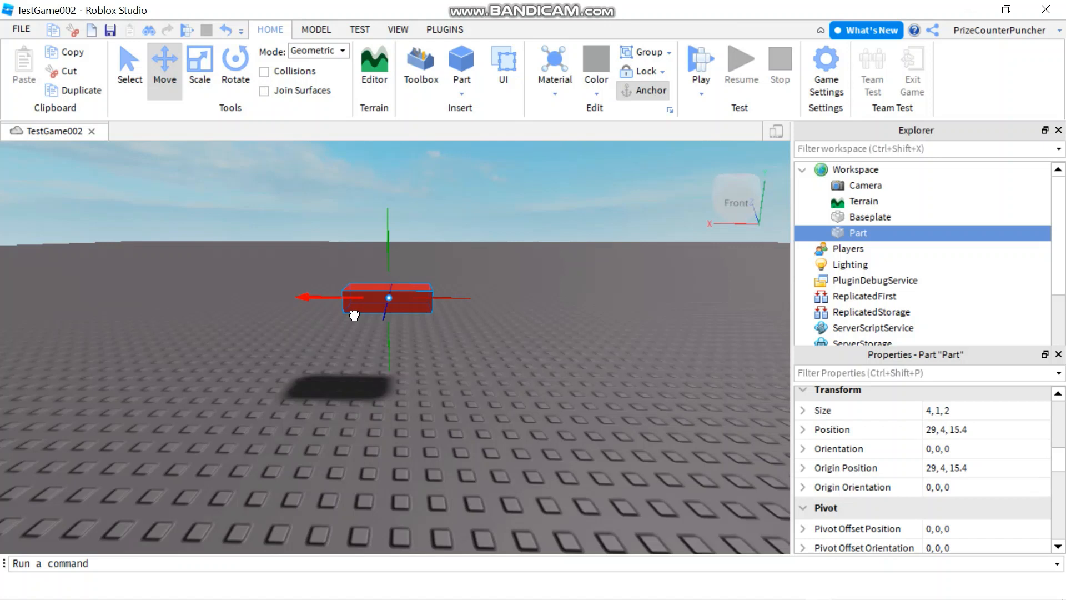
{"action": "left_click_drag", "start_coordinate": [387, 298], "coordinate": [439, 297]}
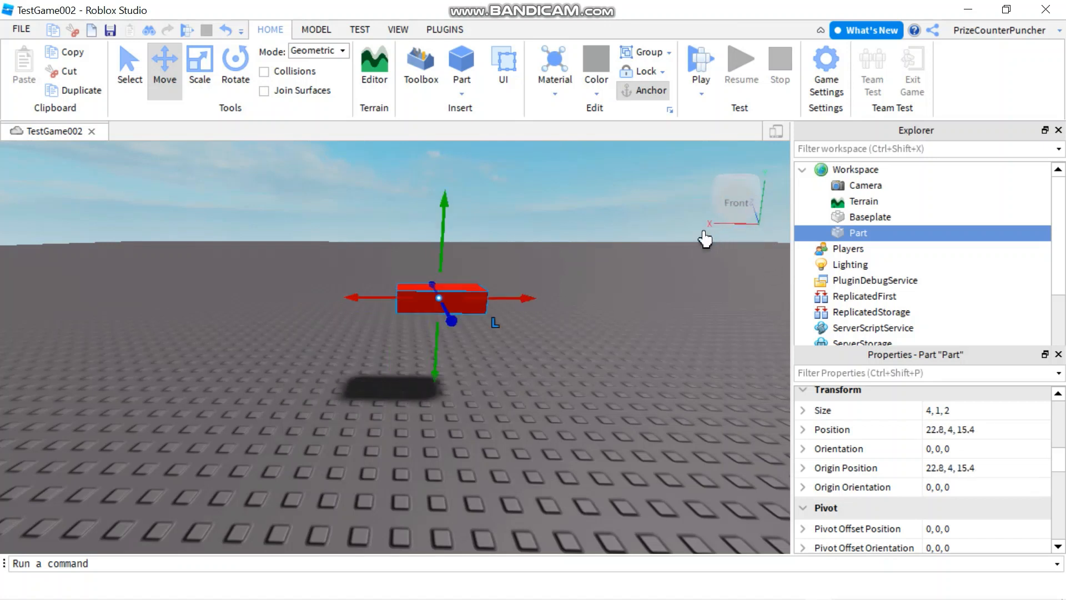
{"action": "mouse_move", "coordinate": [761, 333]}
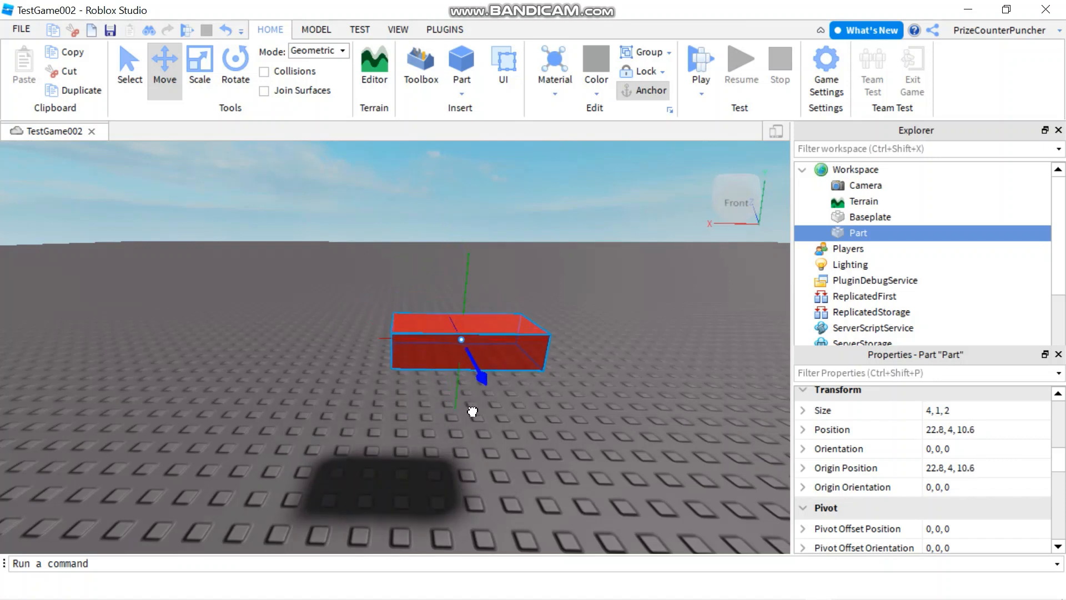
{"action": "left_click_drag", "start_coordinate": [481, 376], "coordinate": [433, 282]}
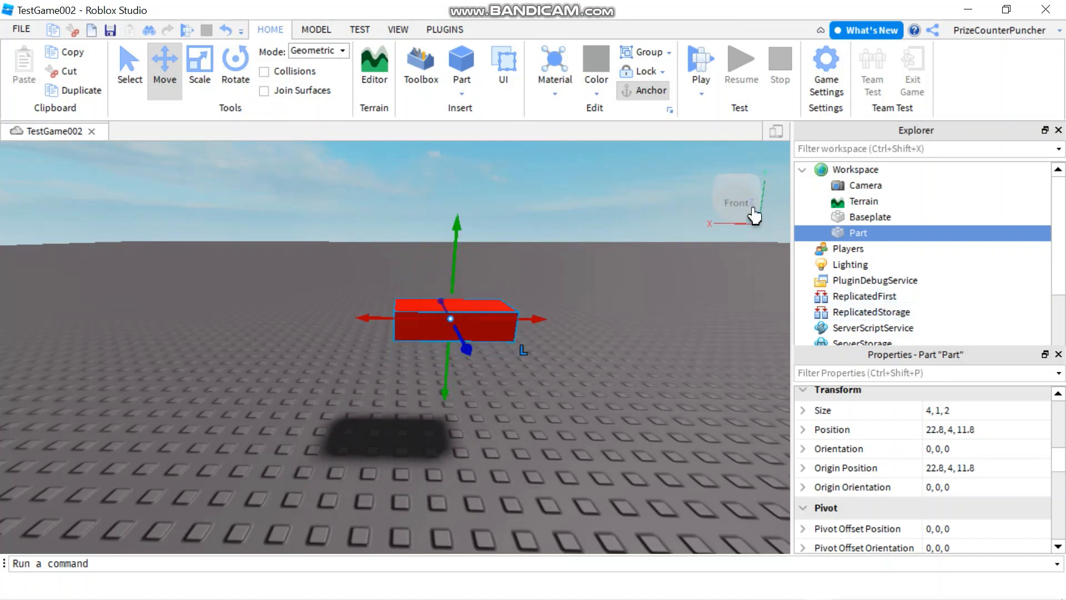
{"action": "mouse_move", "coordinate": [556, 342]}
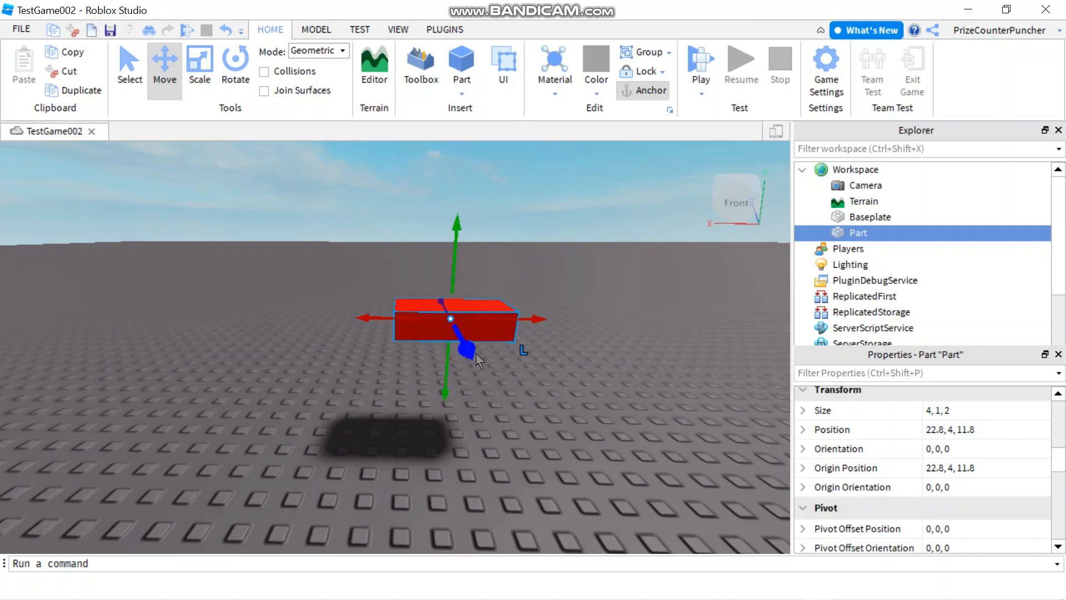
{"action": "mouse_move", "coordinate": [663, 339]}
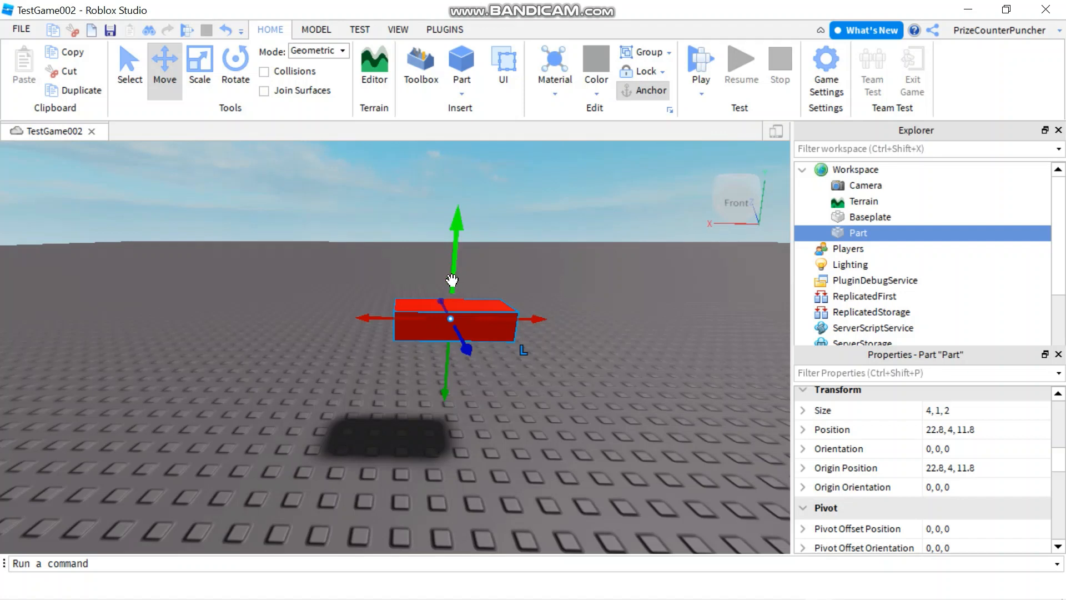
{"action": "left_click_drag", "start_coordinate": [456, 279], "coordinate": [454, 238]}
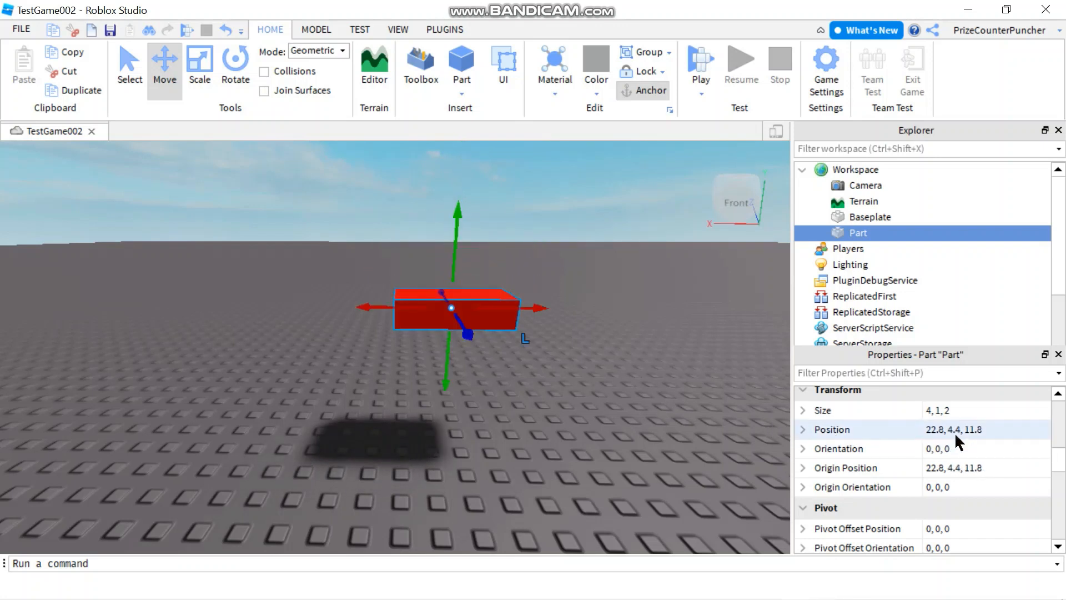
{"action": "mouse_move", "coordinate": [938, 442]}
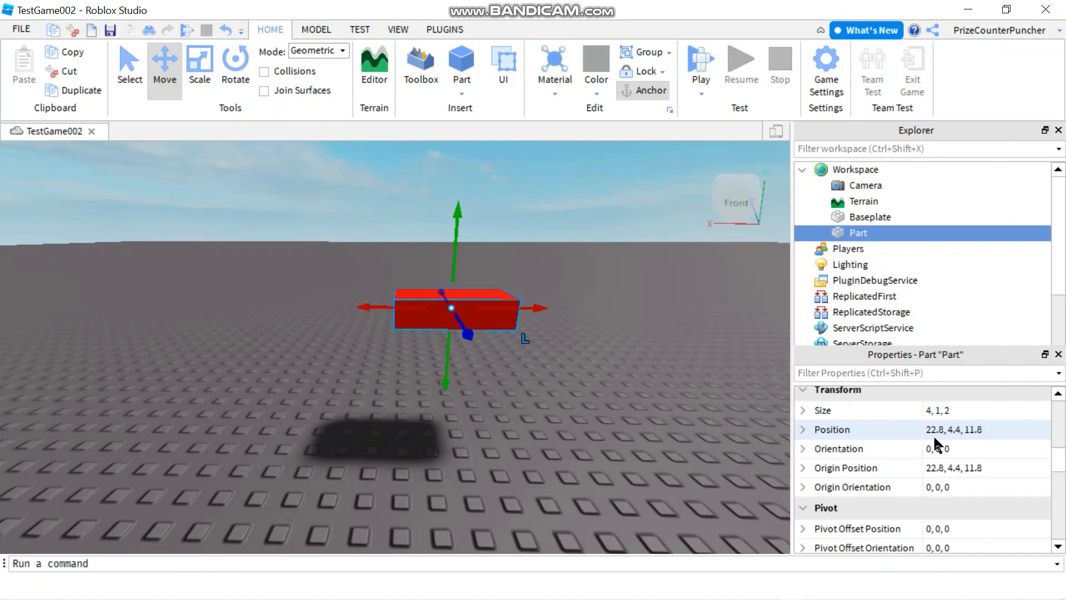
{"action": "mouse_move", "coordinate": [957, 442]}
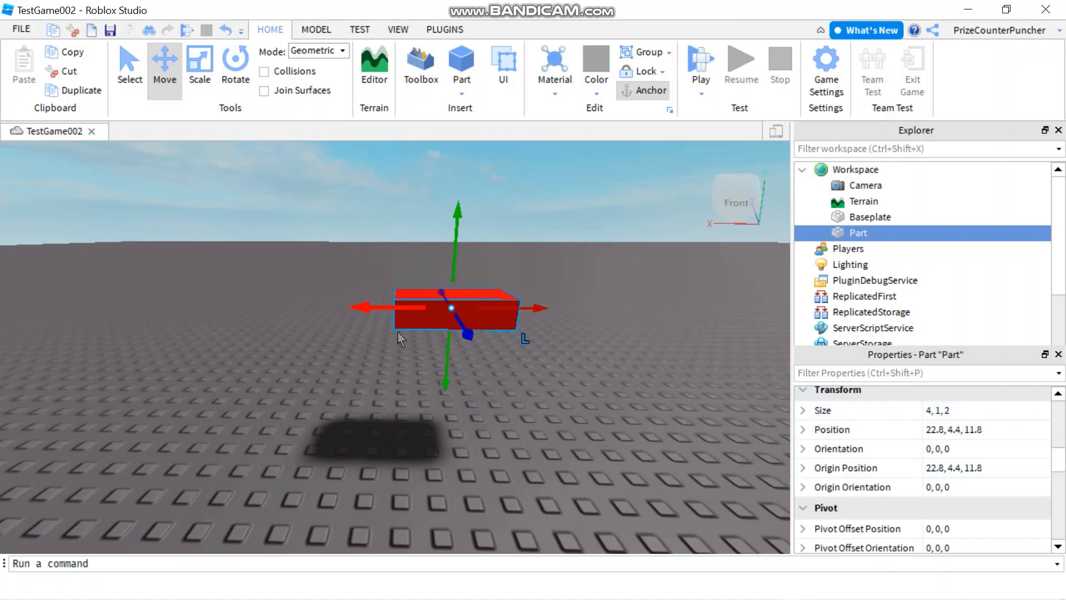
{"action": "mouse_move", "coordinate": [518, 386]}
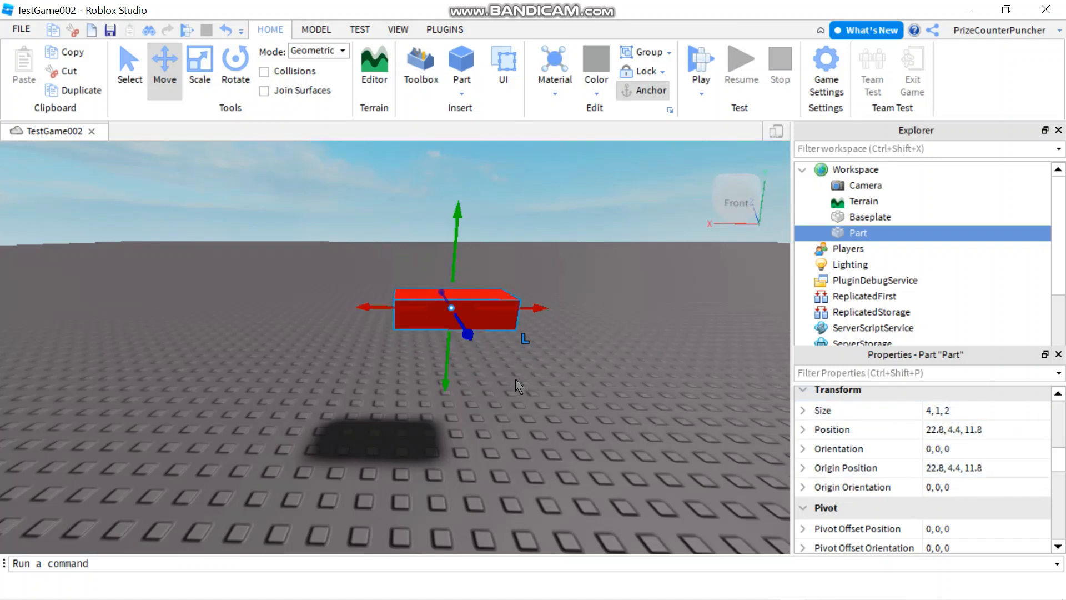
{"action": "mouse_move", "coordinate": [624, 464]}
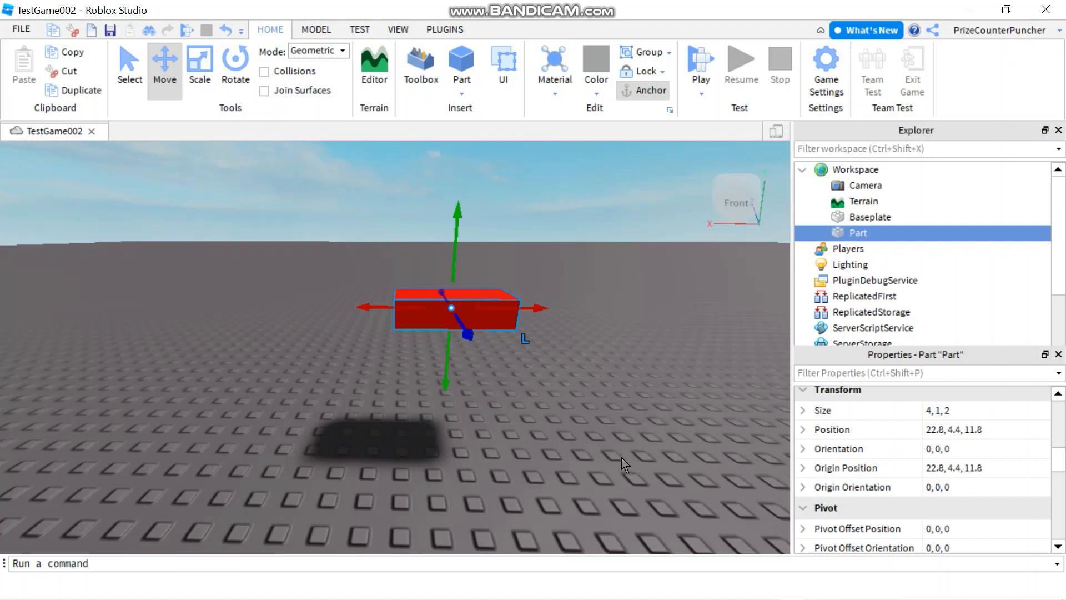
{"action": "mouse_move", "coordinate": [514, 427]}
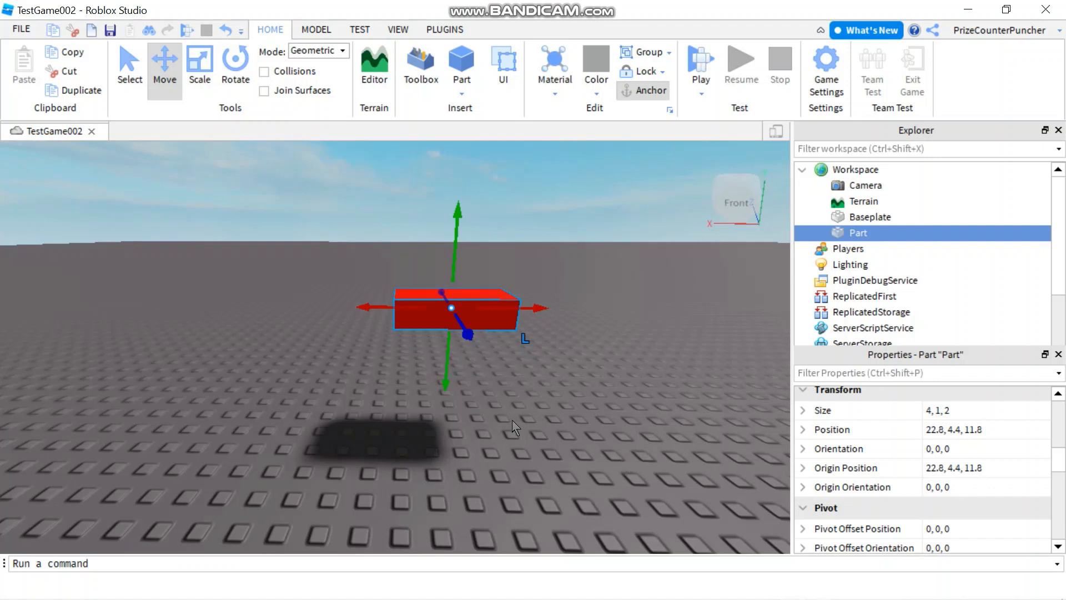
{"action": "mouse_move", "coordinate": [420, 320]}
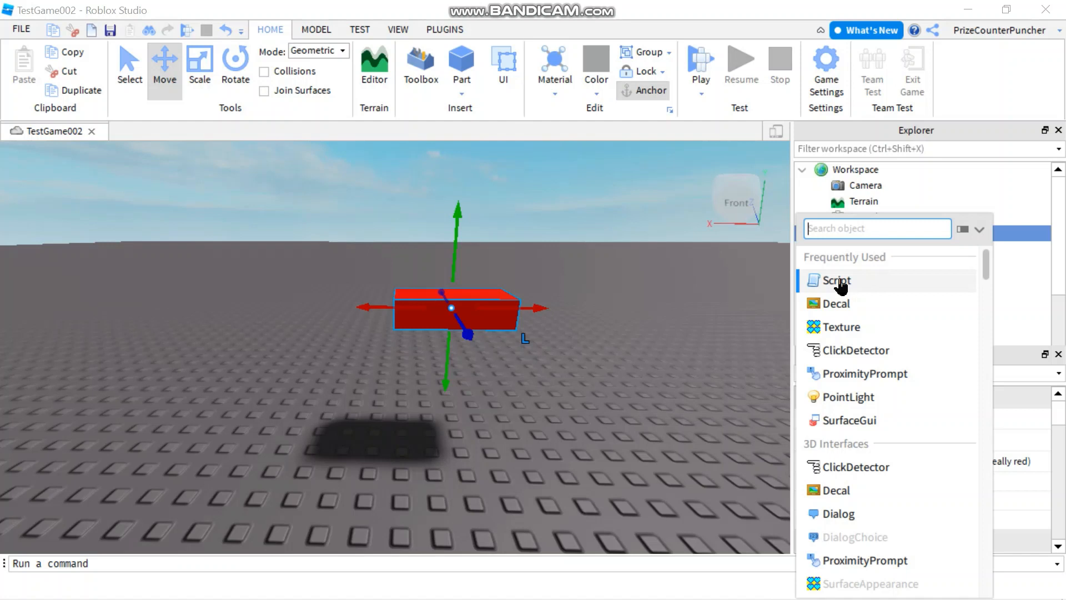
Step: Insert a Script into the red Part with local part = script.Parent, wait(10) and an X-step loop
{"action": "left_click", "coordinate": [836, 280]}
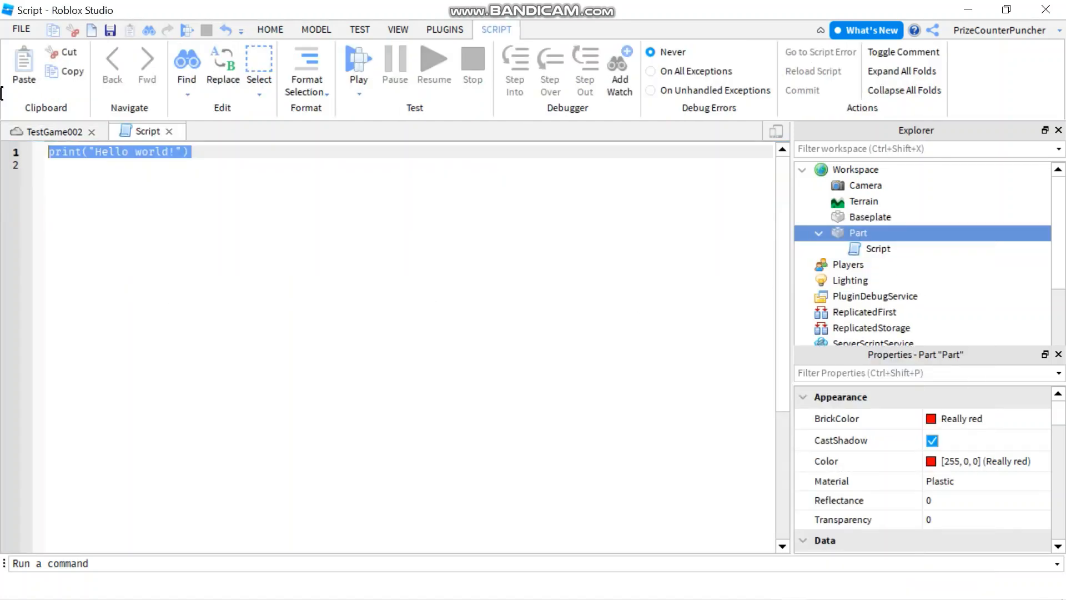
{"action": "mouse_move", "coordinate": [210, 329]}
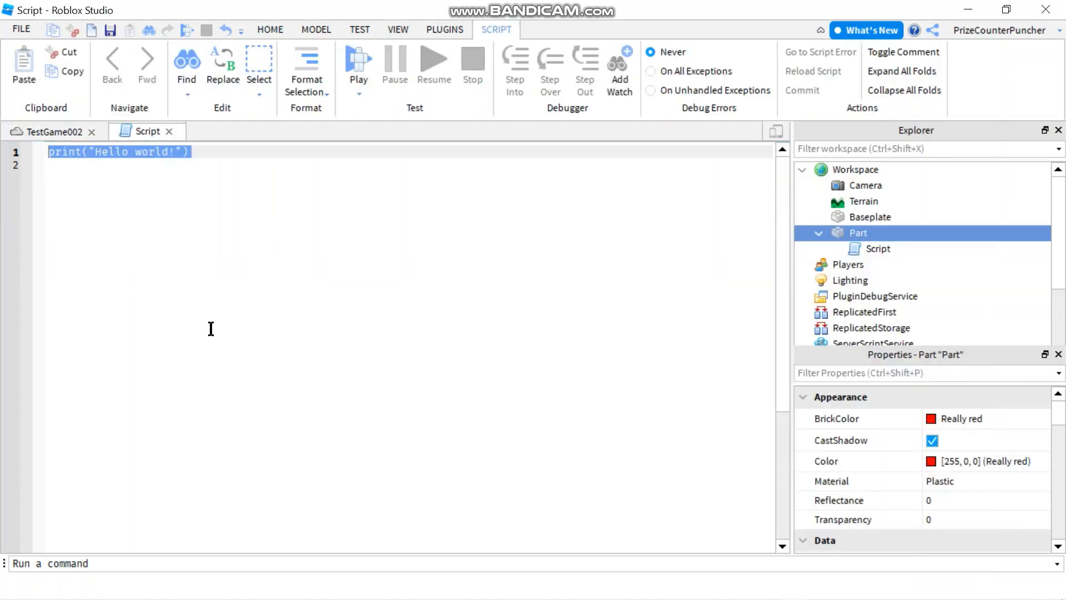
{"action": "type", "text": "local part = script.Parent"}
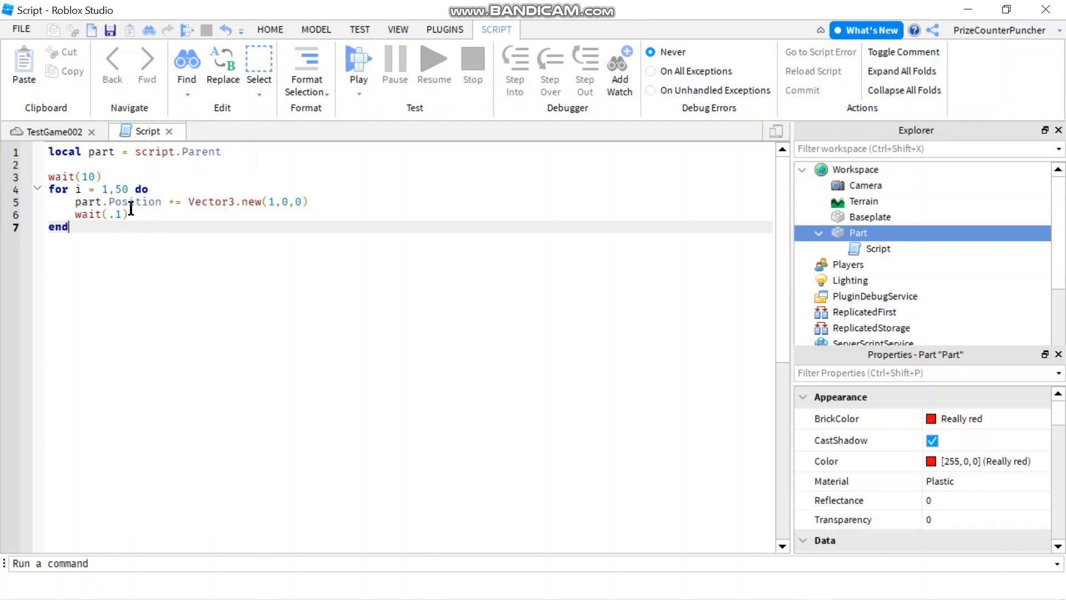
{"action": "left_click", "coordinate": [313, 202]}
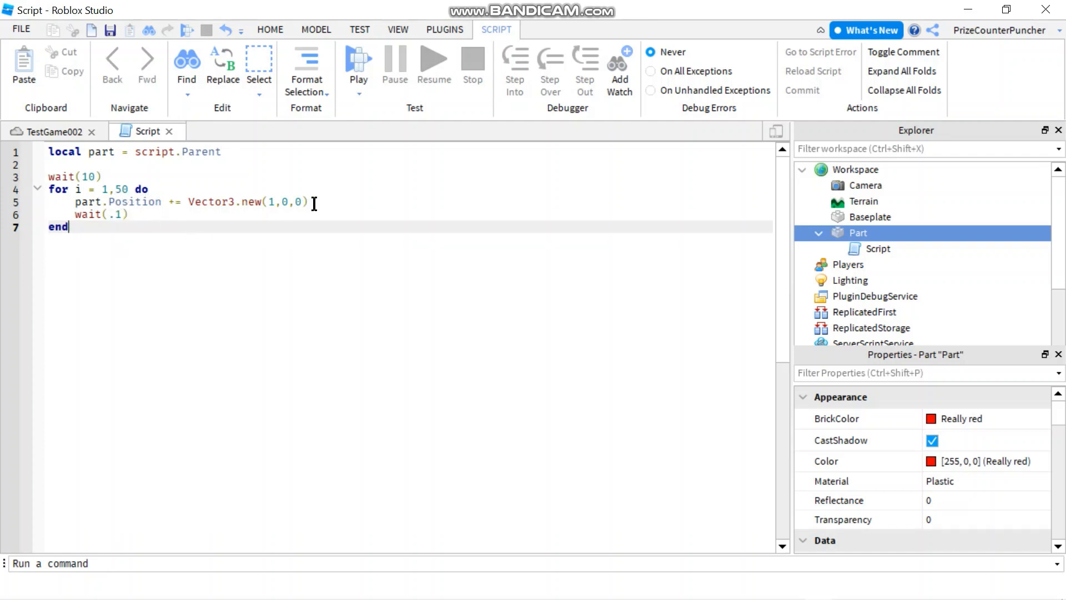
{"action": "left_click_drag", "start_coordinate": [188, 201], "coordinate": [306, 201]}
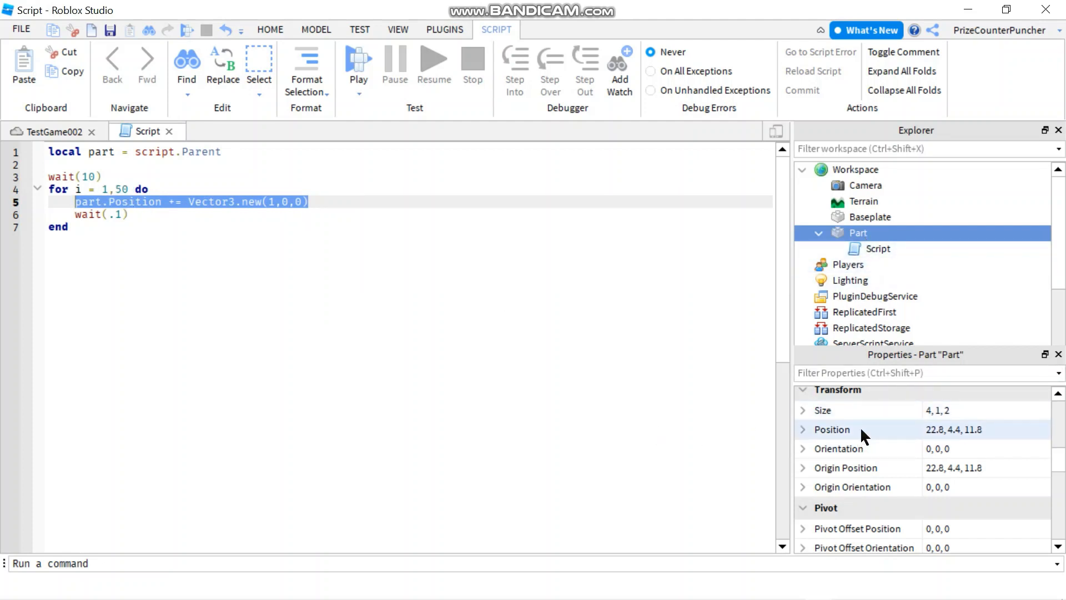
{"action": "mouse_move", "coordinate": [935, 437]}
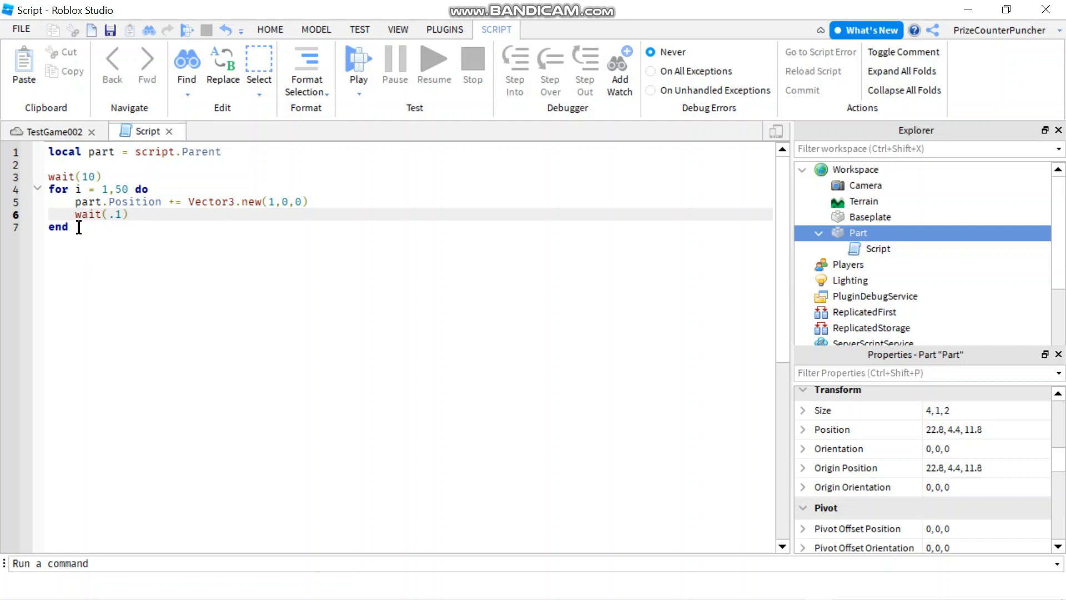
{"action": "right_click", "coordinate": [78, 190]}
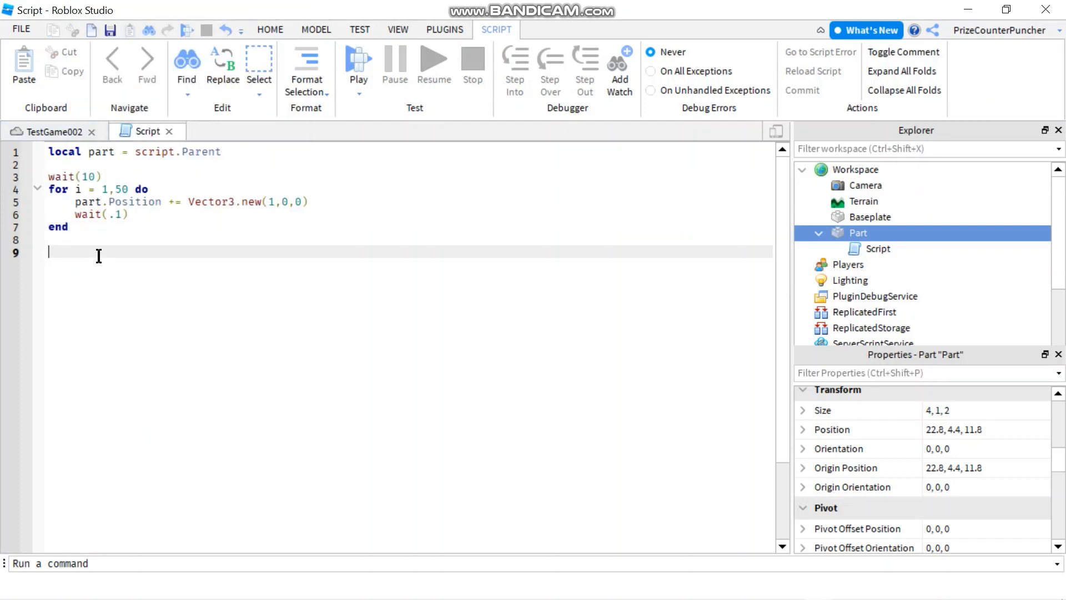
Step: Add a wait(3) and a return loop using Vector3.new(-1,0,0), then start a playtest
{"action": "type", "text": "wait(10)"}
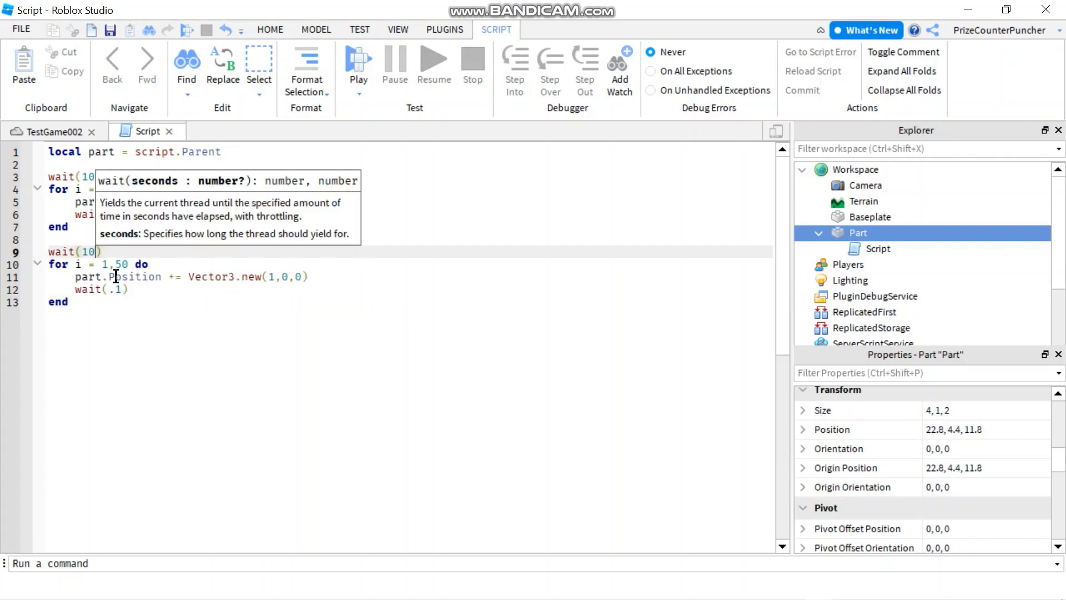
{"action": "key", "text": "Backspace"}
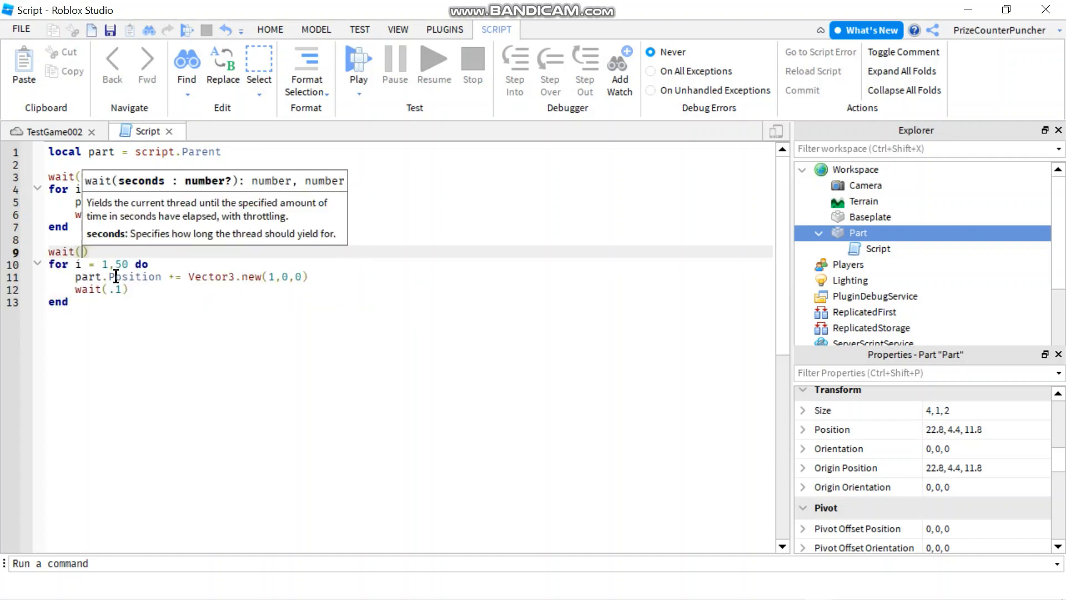
{"action": "type", "text": "10)"}
{"action": "type", "text": "3"}
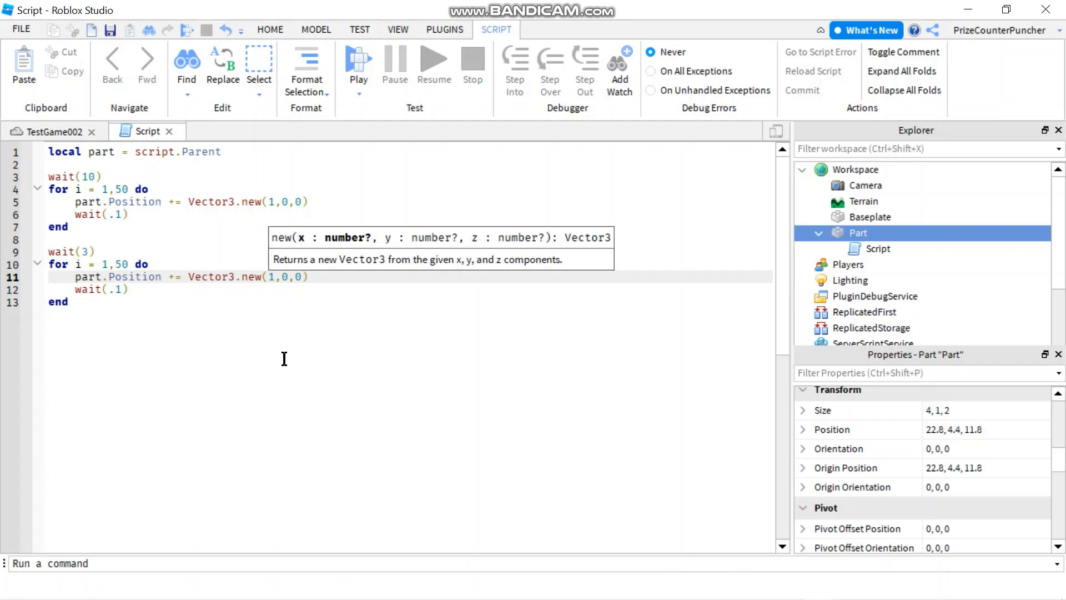
{"action": "type", "text": "-"}
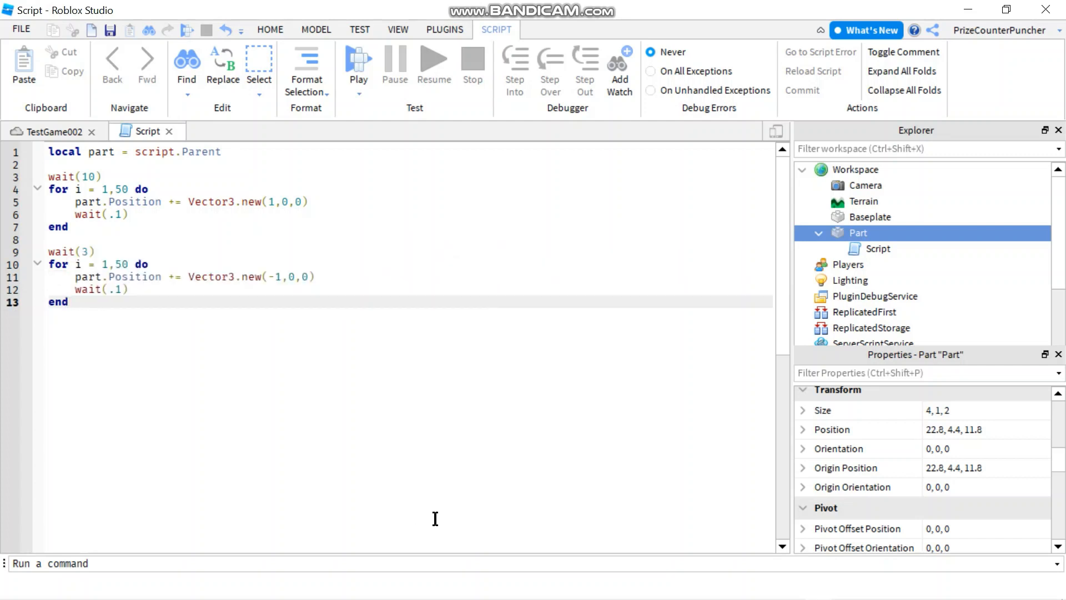
{"action": "left_click", "coordinate": [359, 61]}
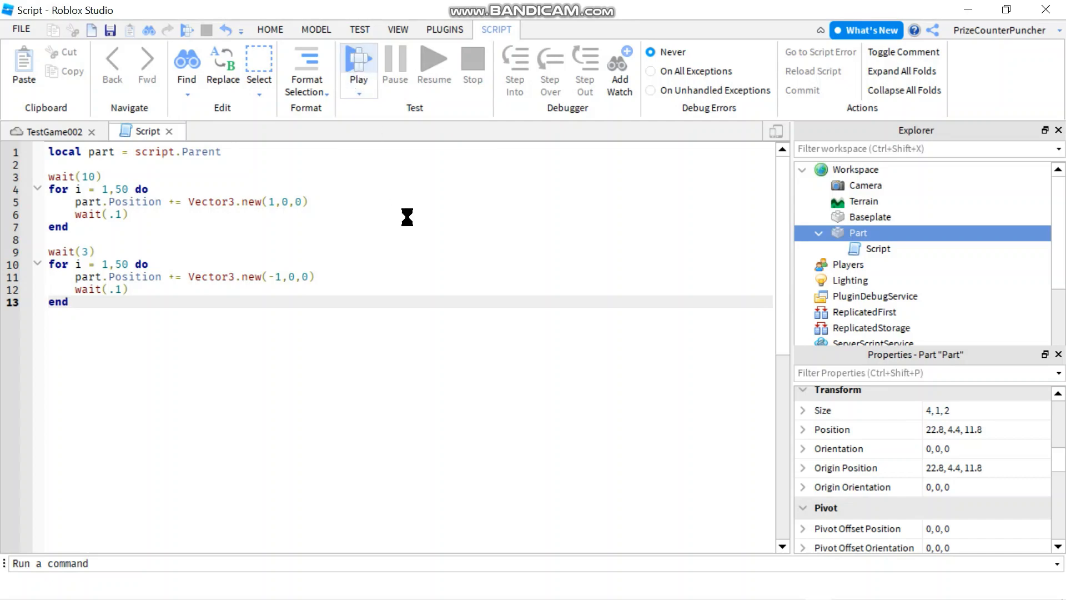
{"action": "left_click", "coordinate": [359, 61]}
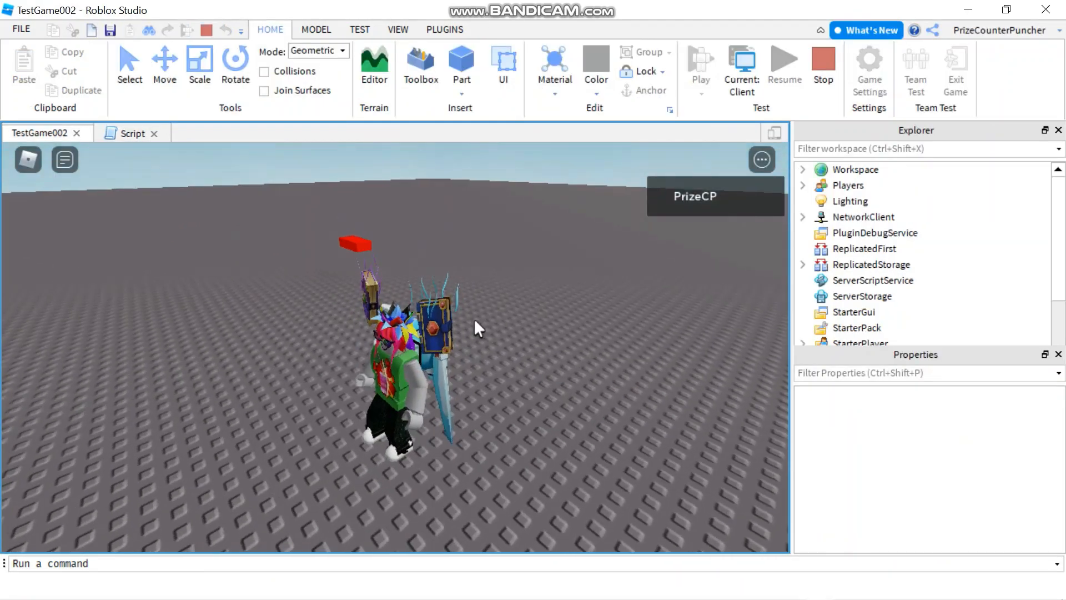